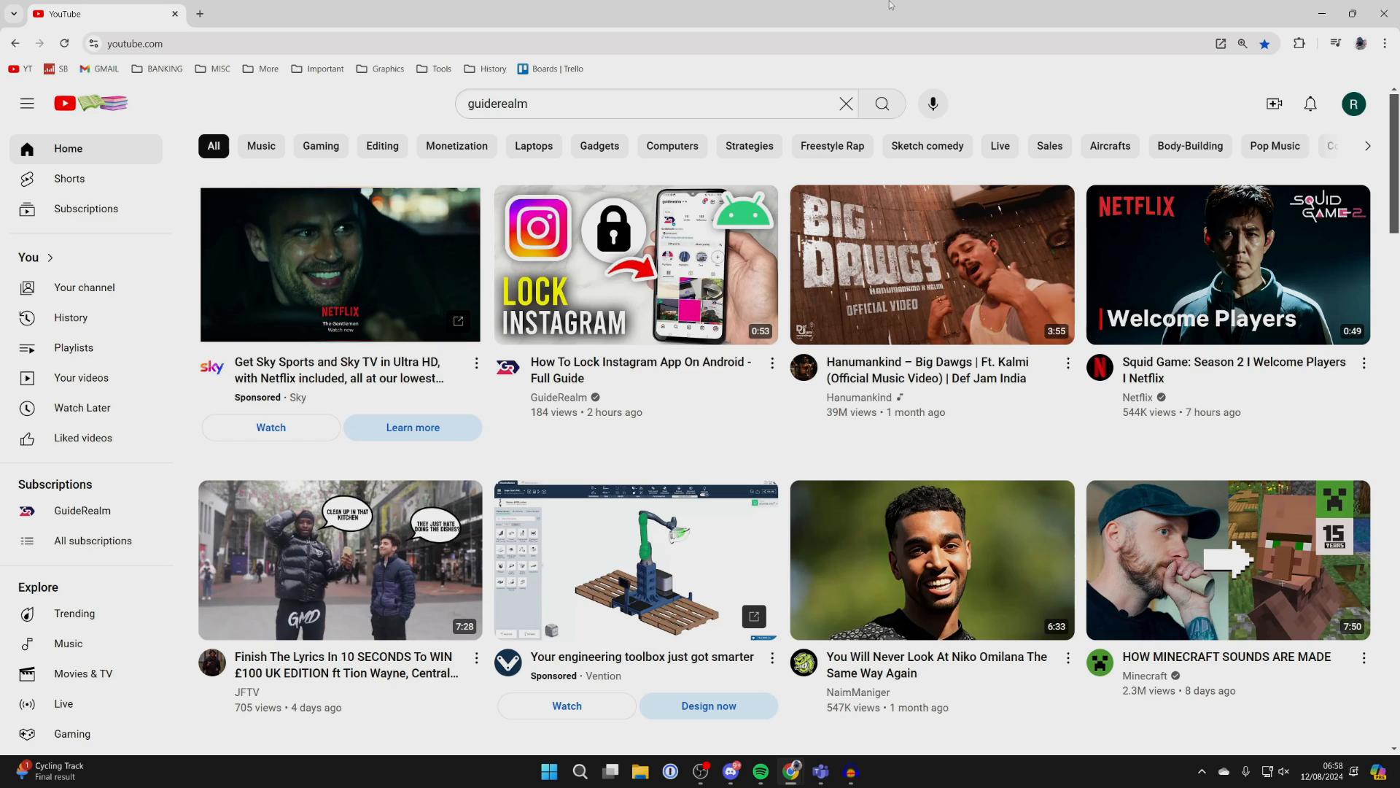
mouse_move(900, 128)
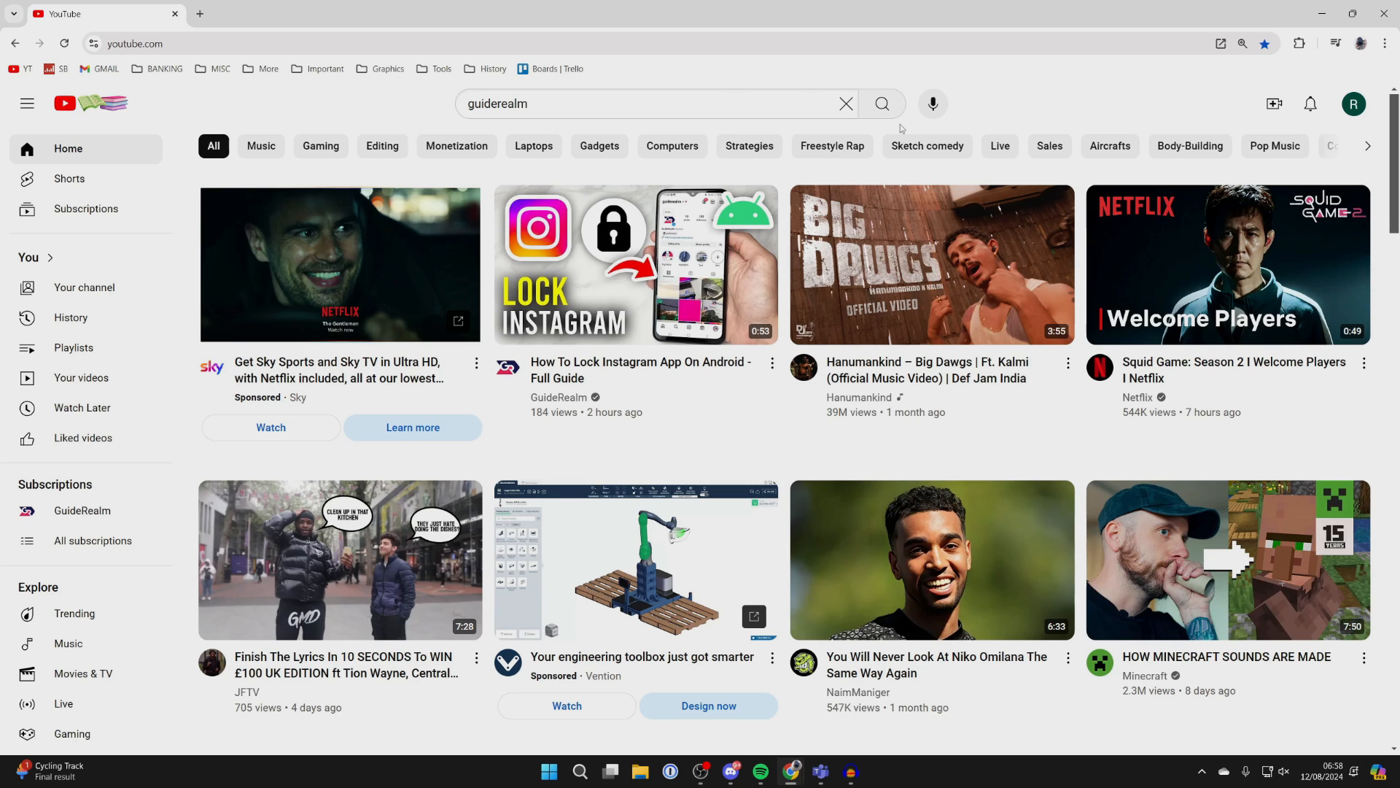
- Search for GuideRealm and open its 'How To Lock TikTok App On Android' video
left_click(881, 103)
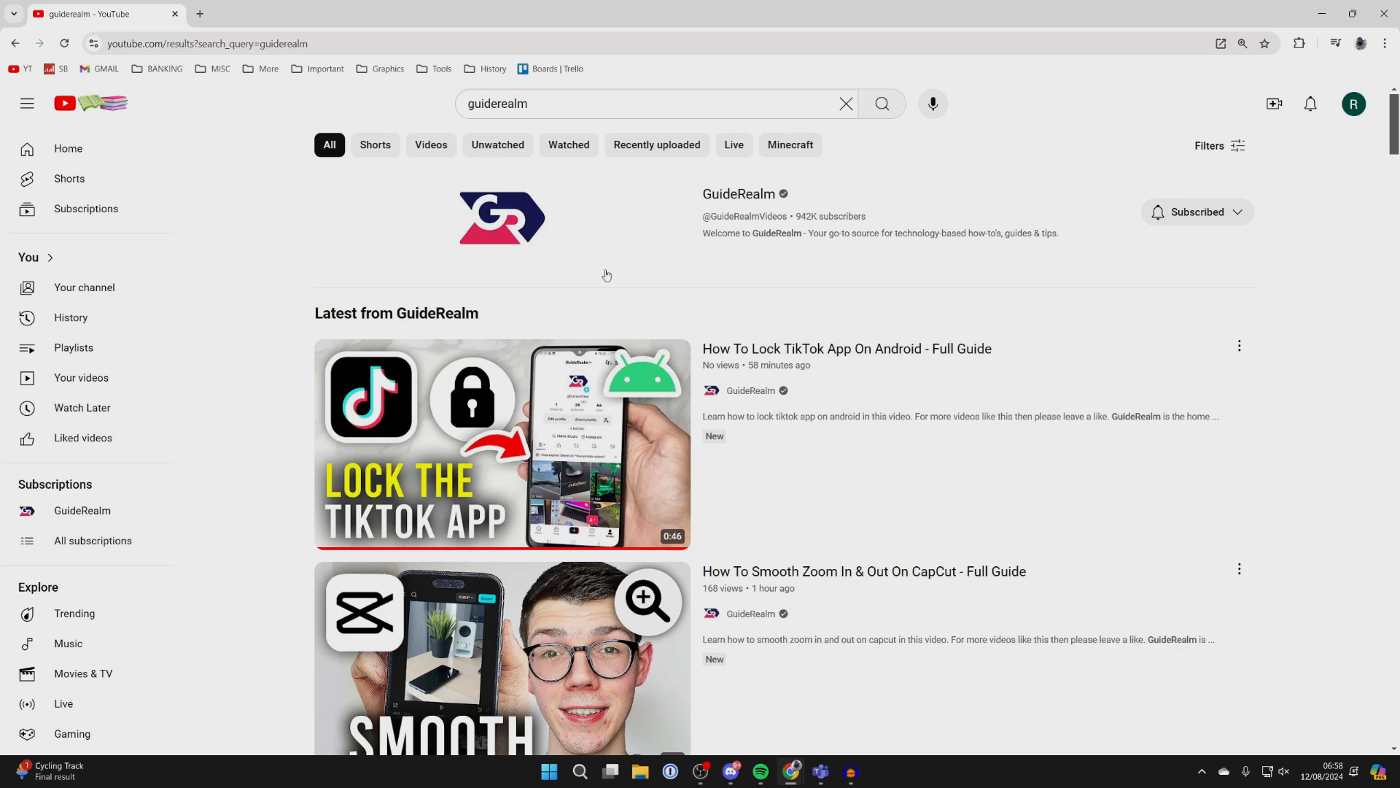
left_click(502, 444)
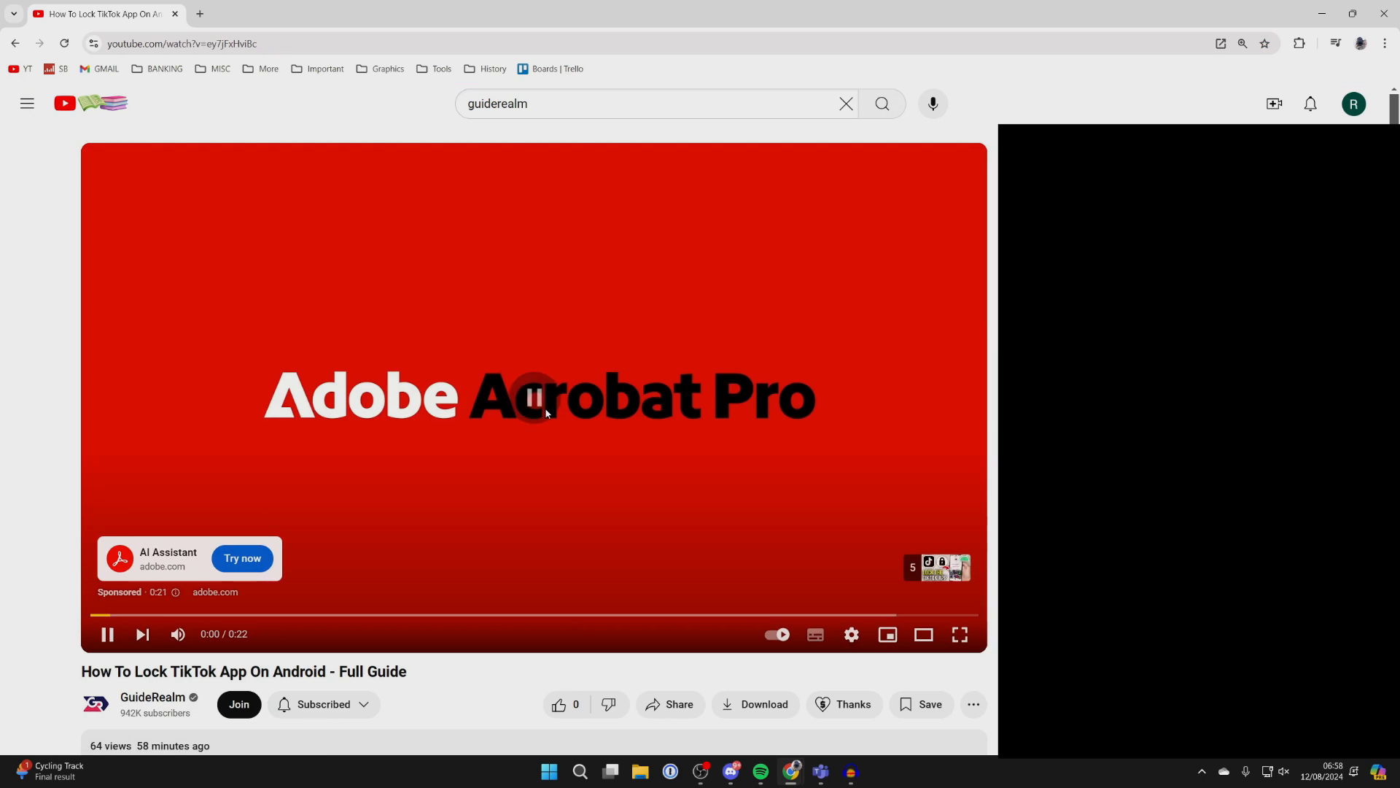
- Pause the sponsored ad and bring the description and comments into view
left_click(544, 414)
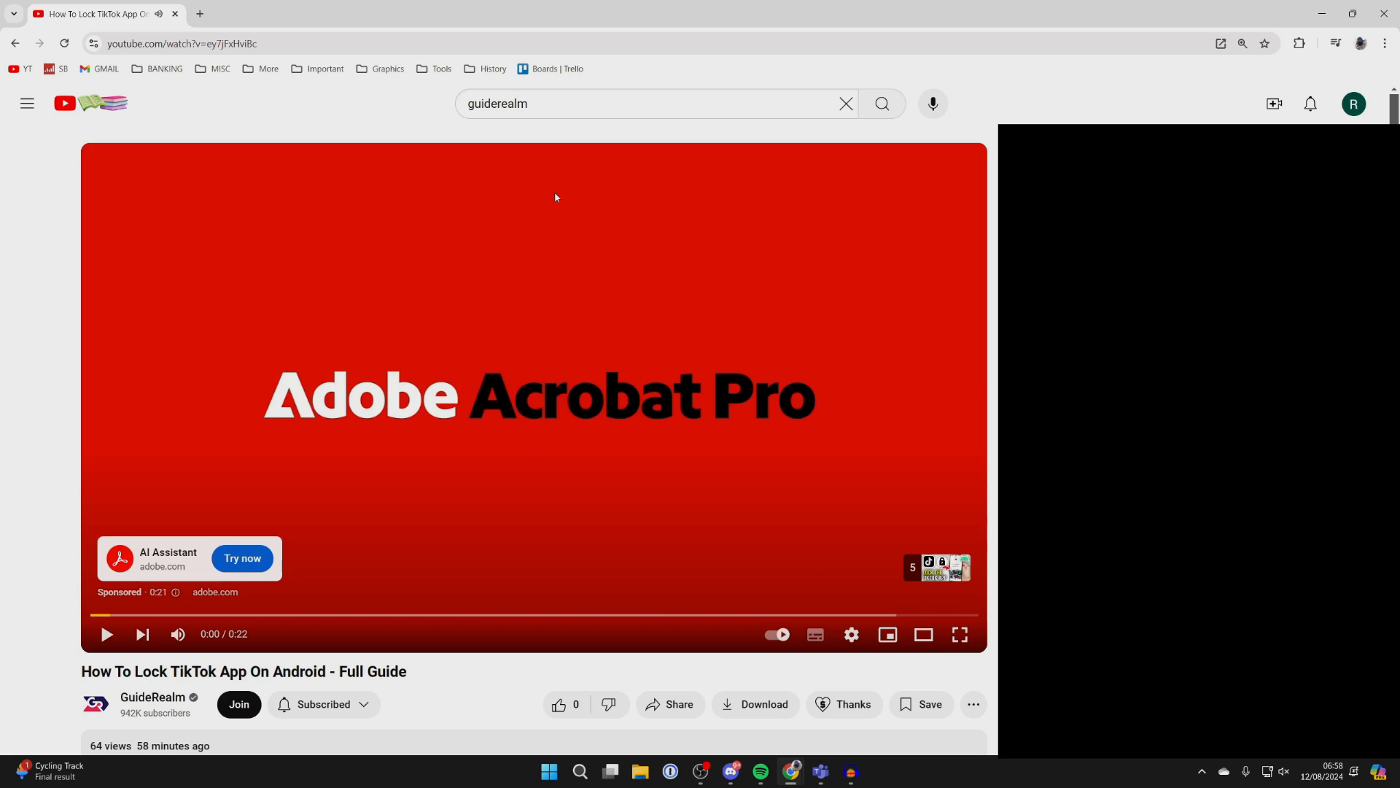
mouse_move(608, 266)
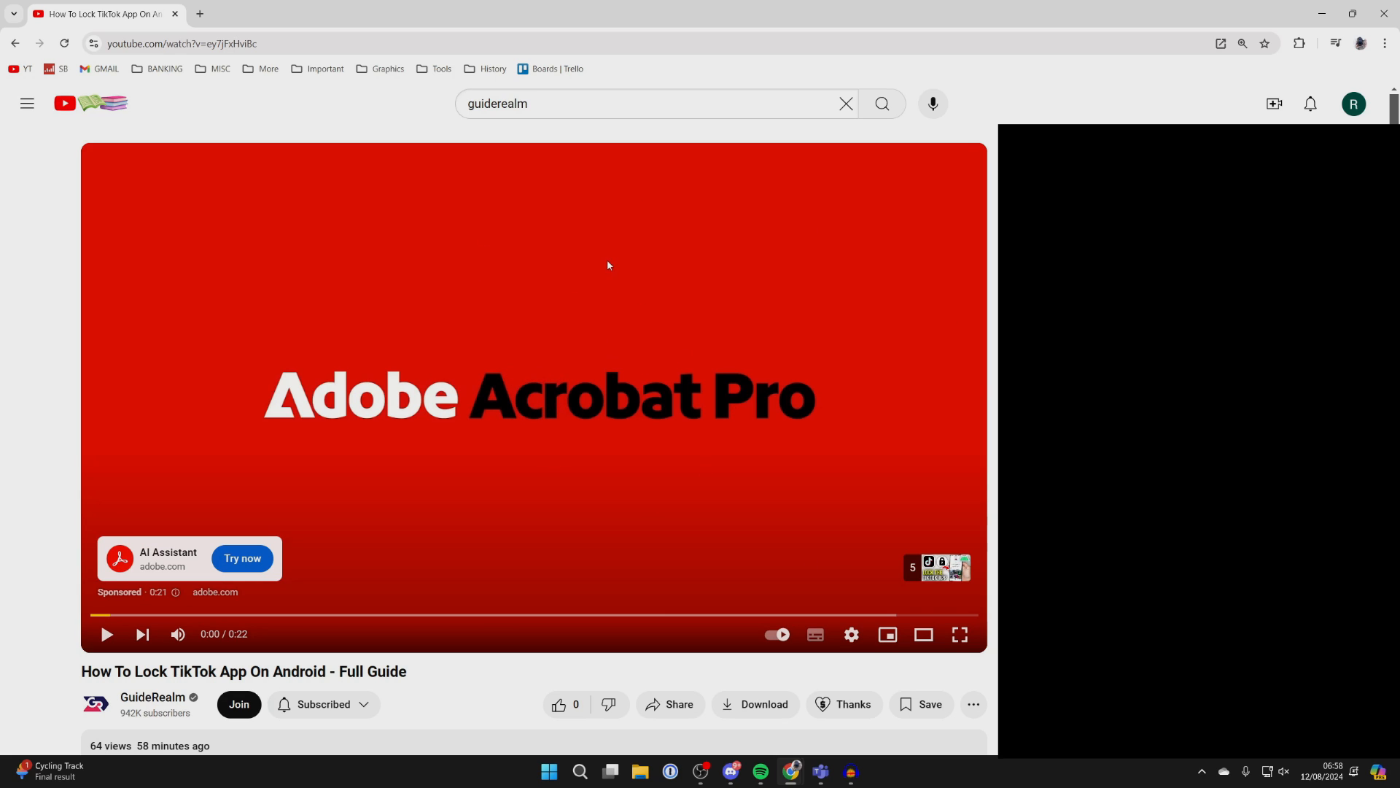
scroll("down", 3)
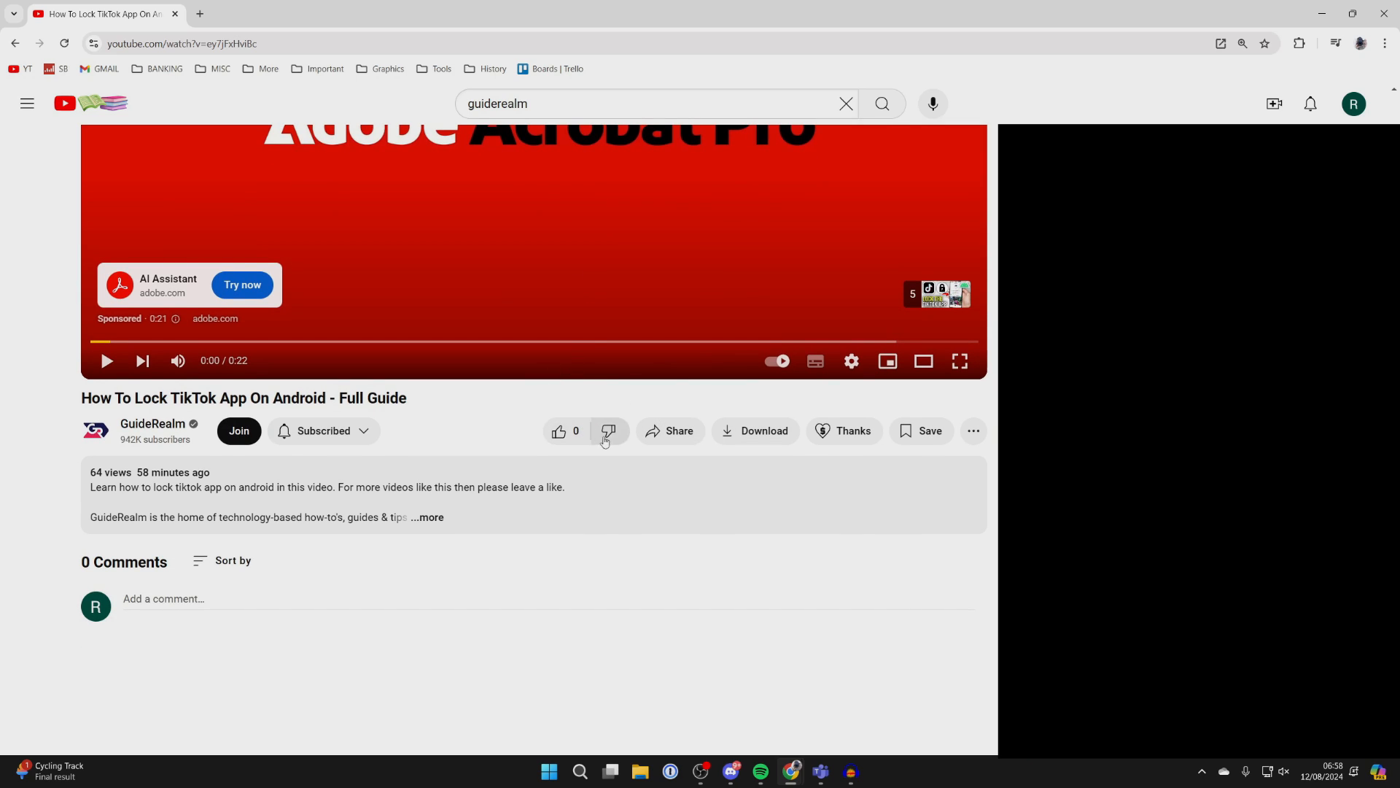
mouse_move(640, 391)
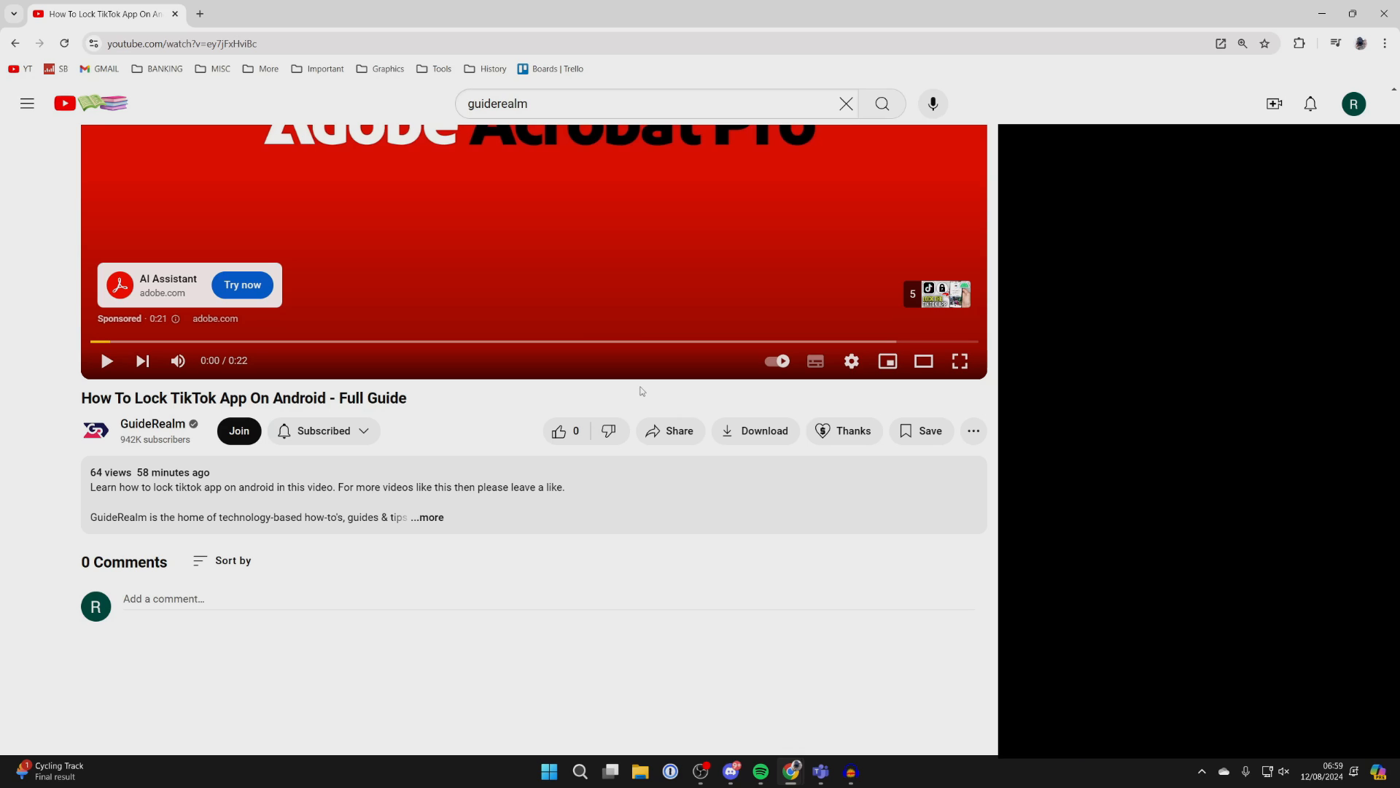
- Start a download and accept the offer to get YouTube Premium
left_click(753, 430)
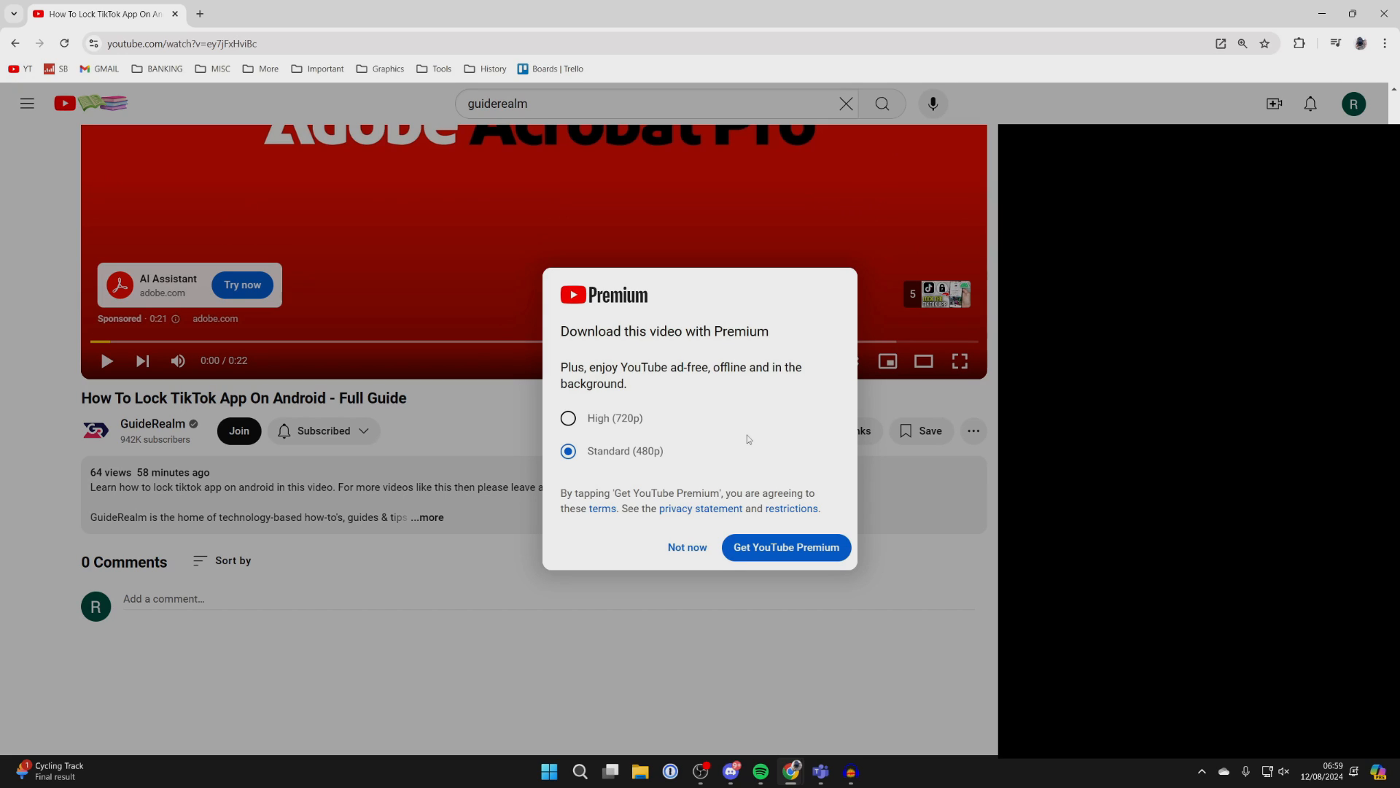
mouse_move(672, 377)
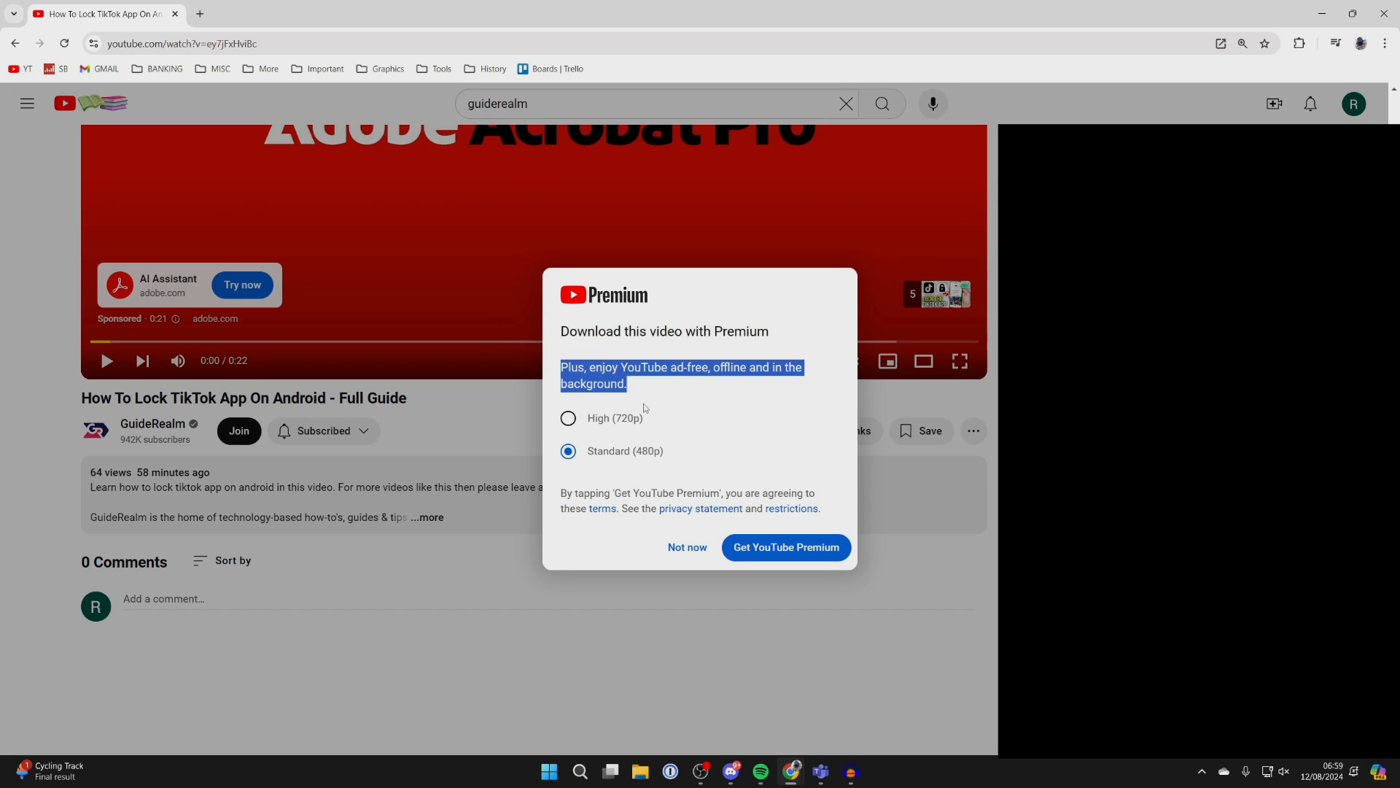
left_click(687, 547)
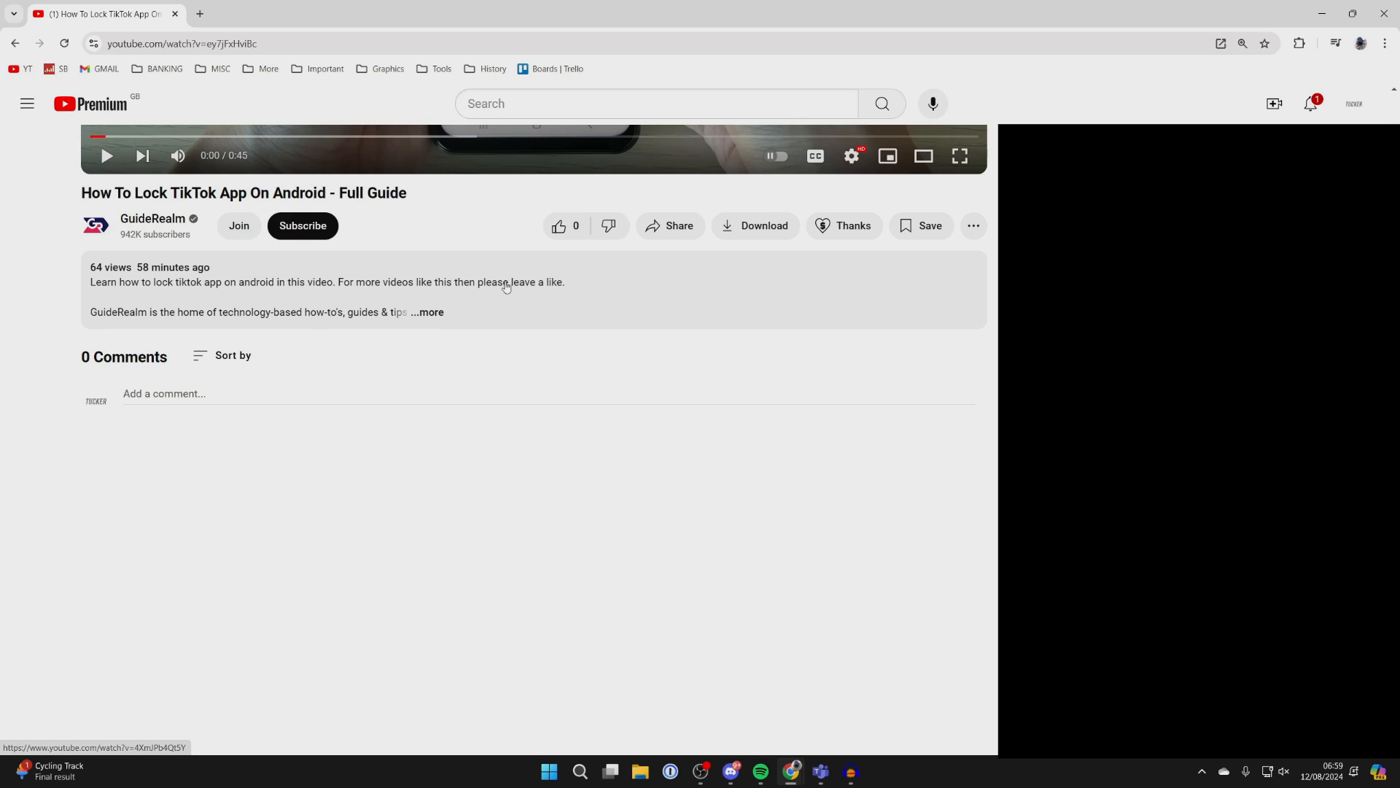
- Download the TikTok lock video until it shows as Downloaded
left_click(754, 225)
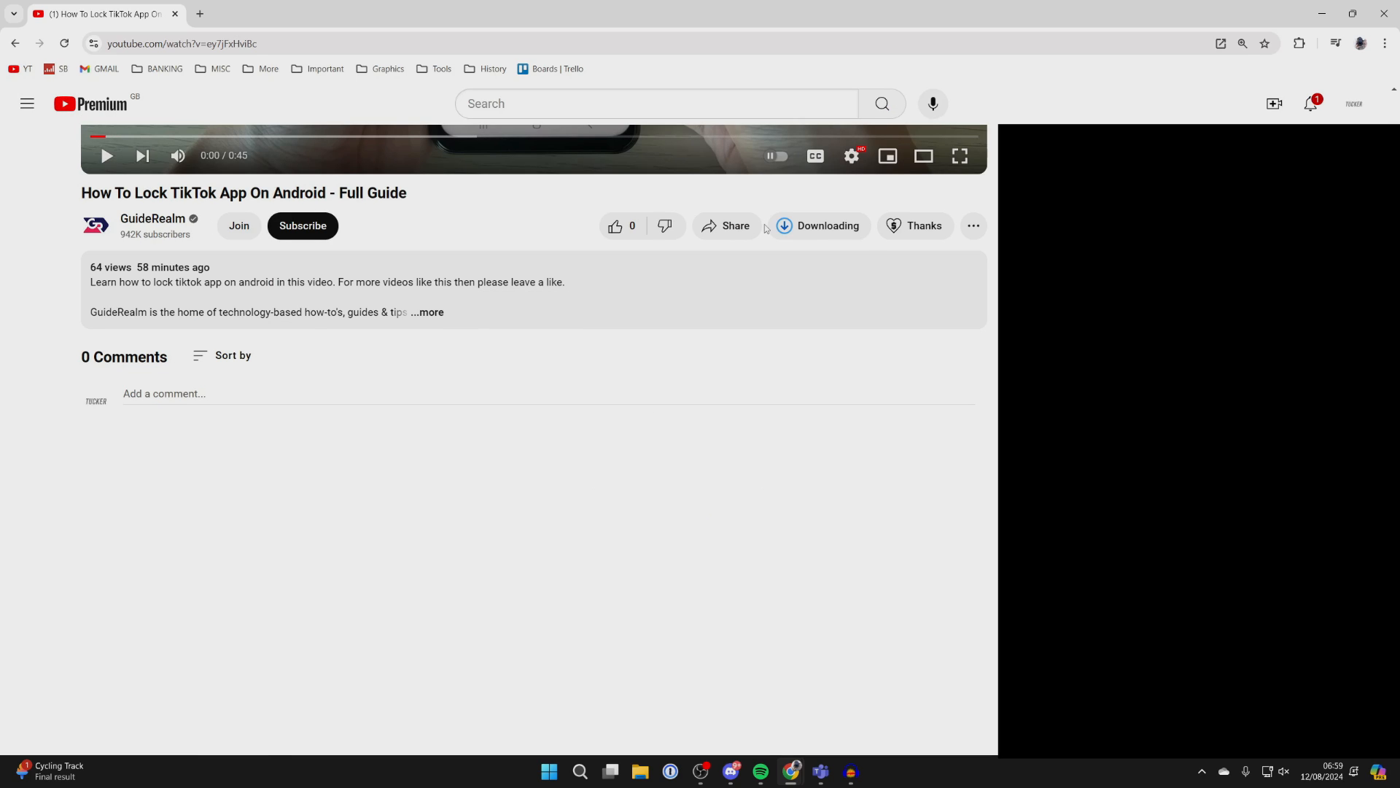
left_click(819, 226)
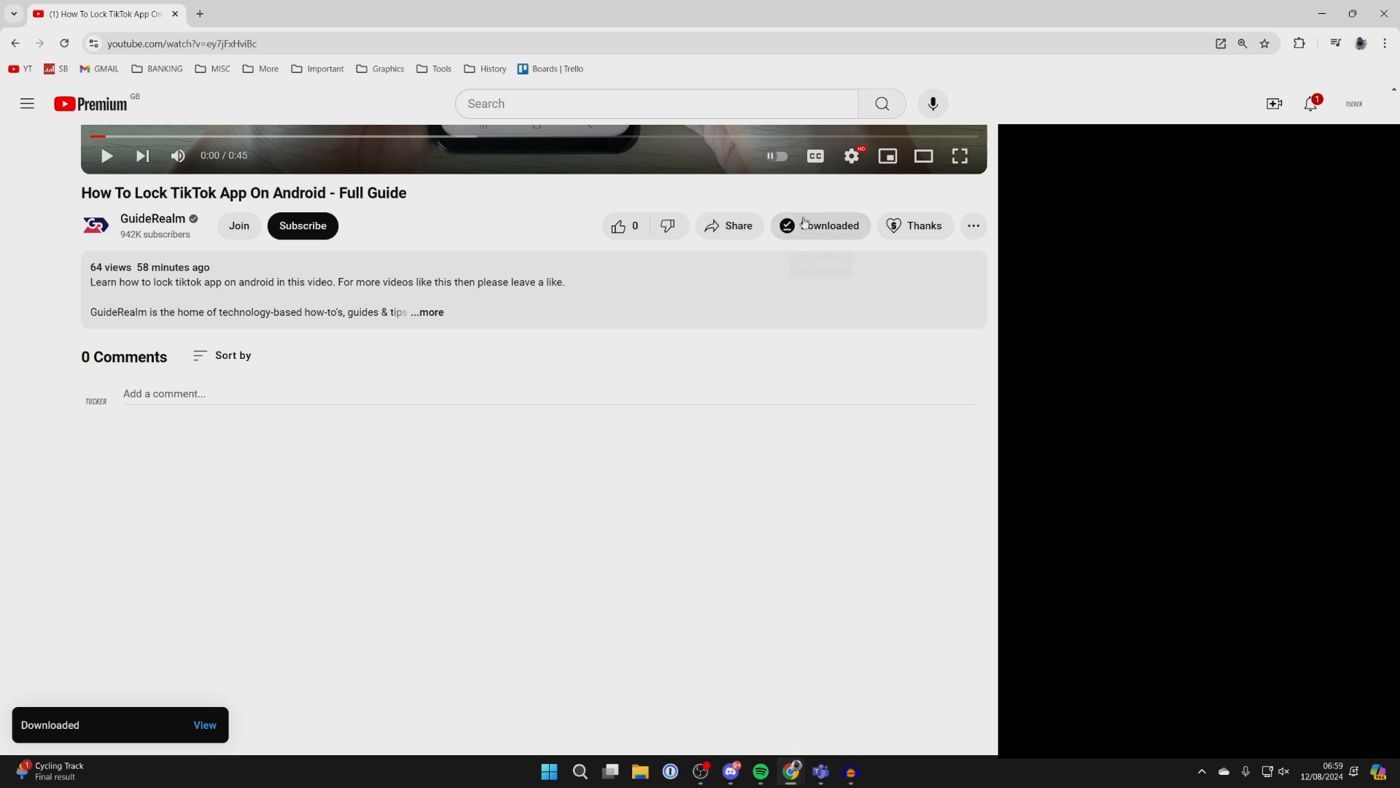
mouse_move(820, 225)
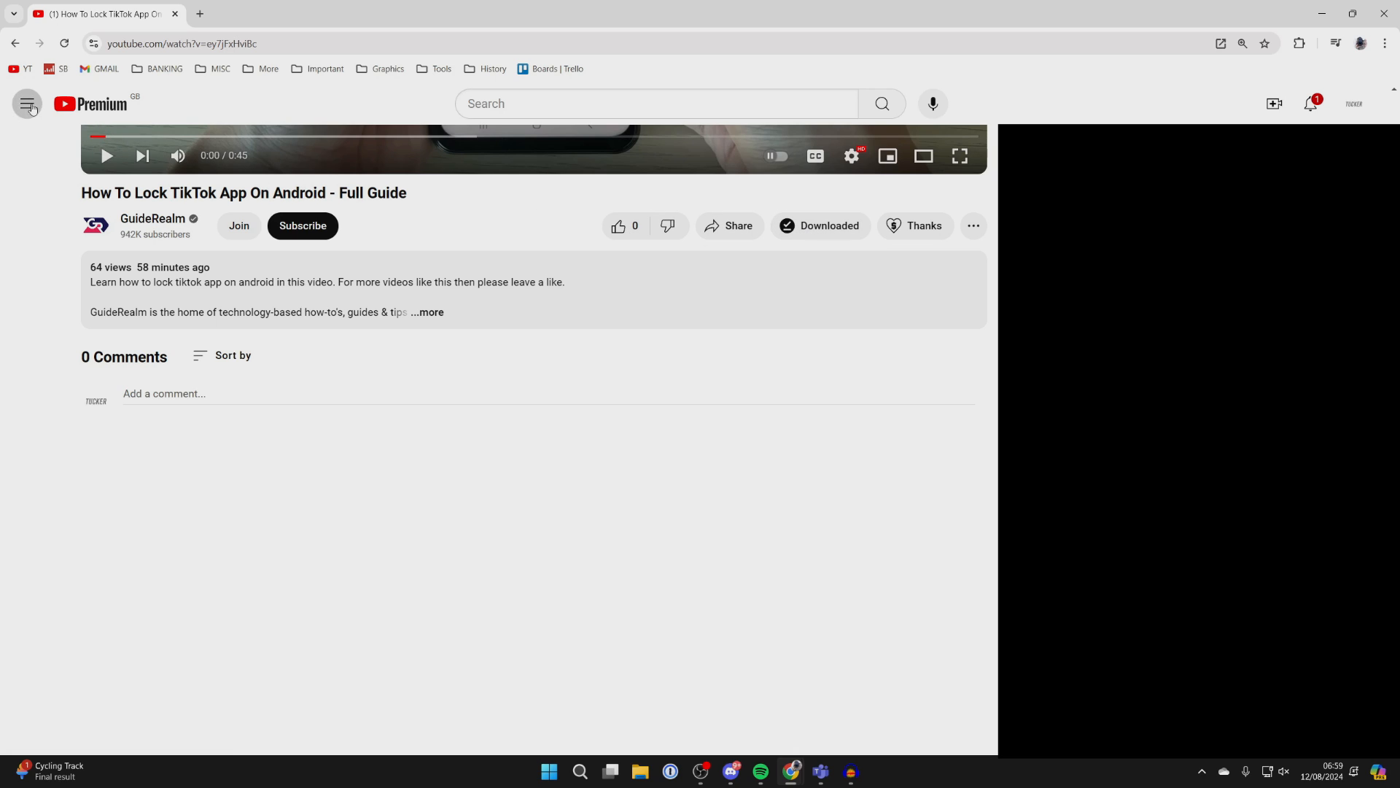
- Go to the Downloads page from the navigation menu to see it listed
left_click(28, 104)
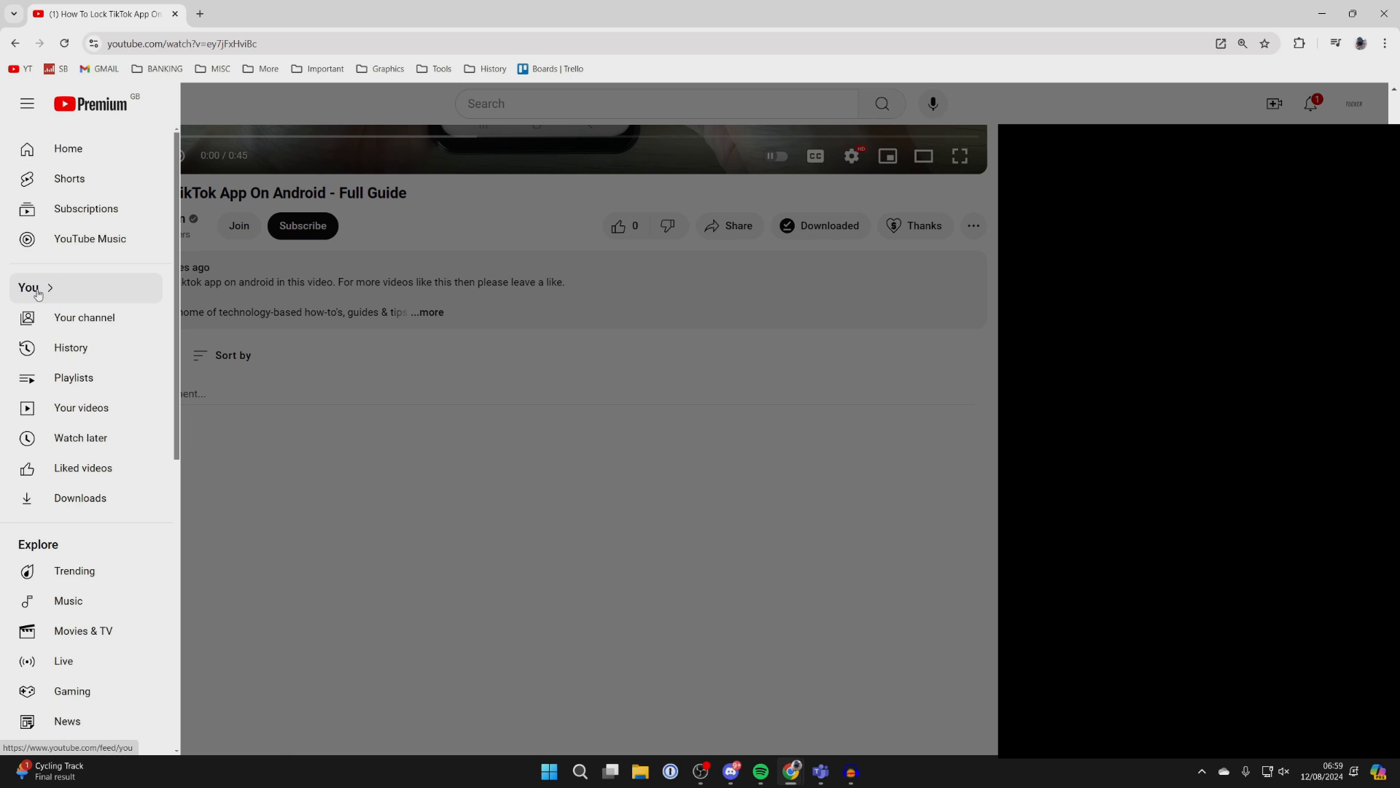
left_click(80, 498)
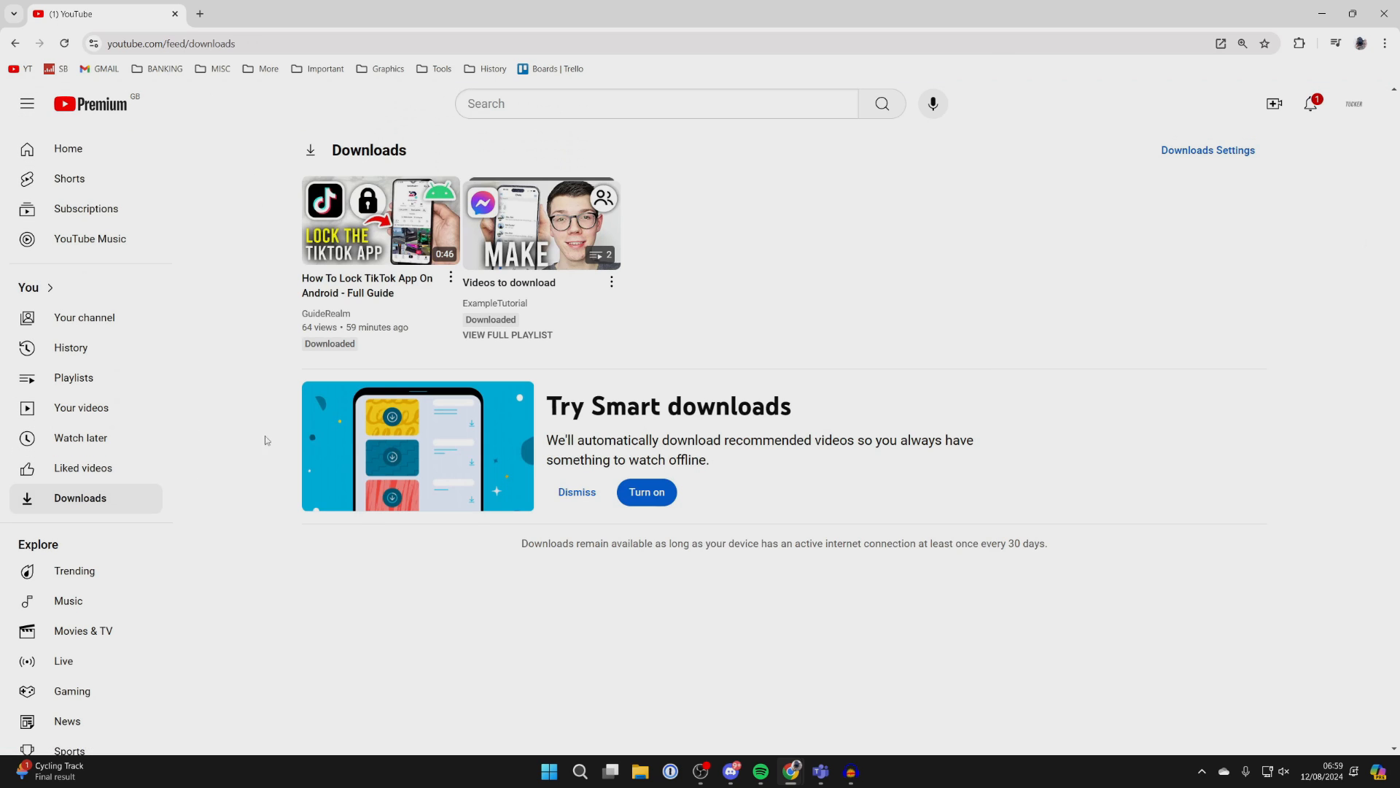